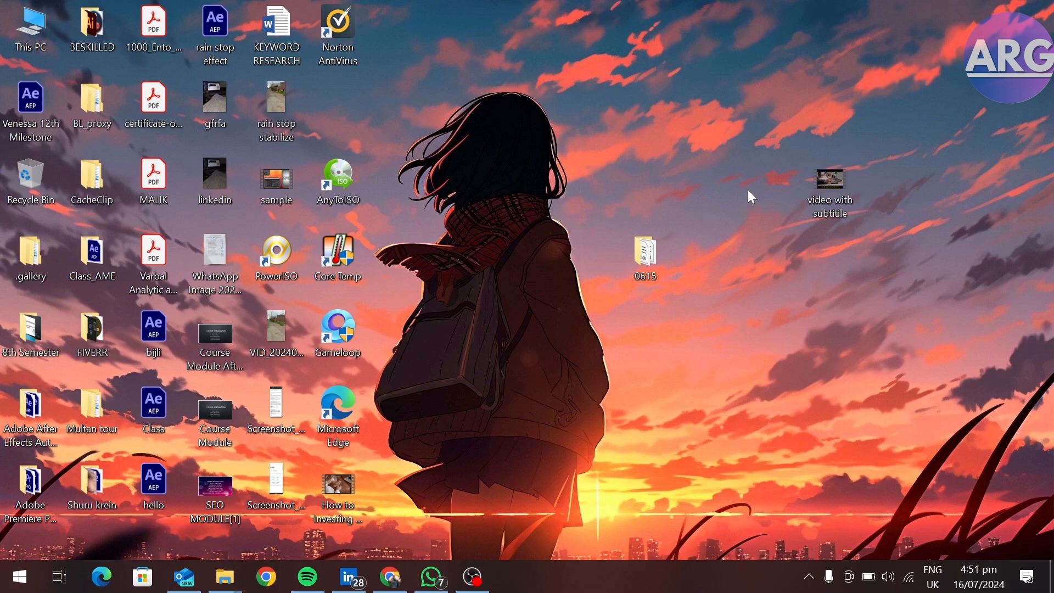
mouse_move(600, 355)
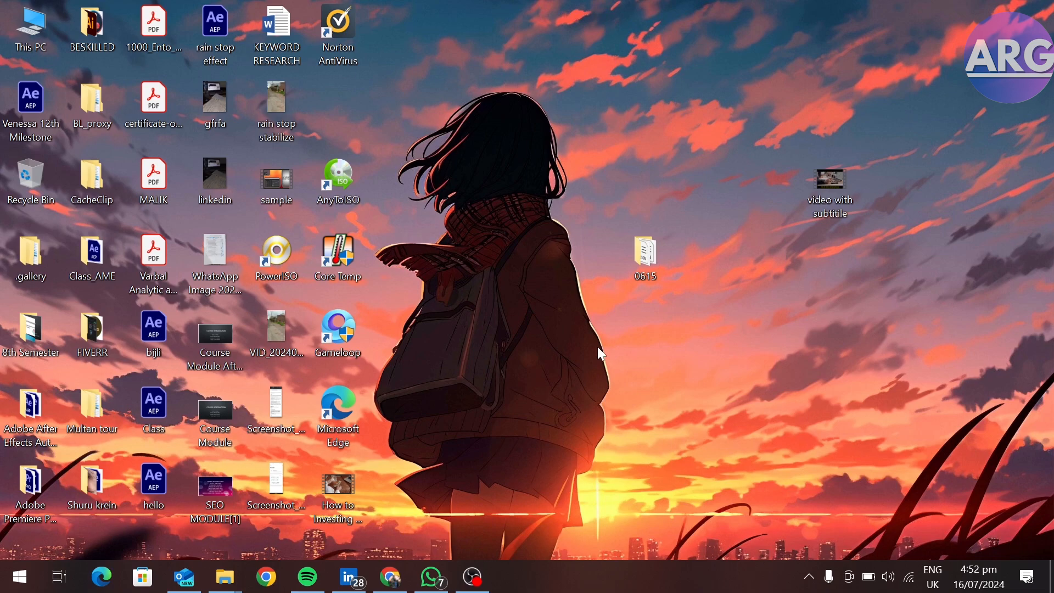
Launch Norton AntiVirus from its desktop shortcut, showing the at-risk main window.
double_click(337, 31)
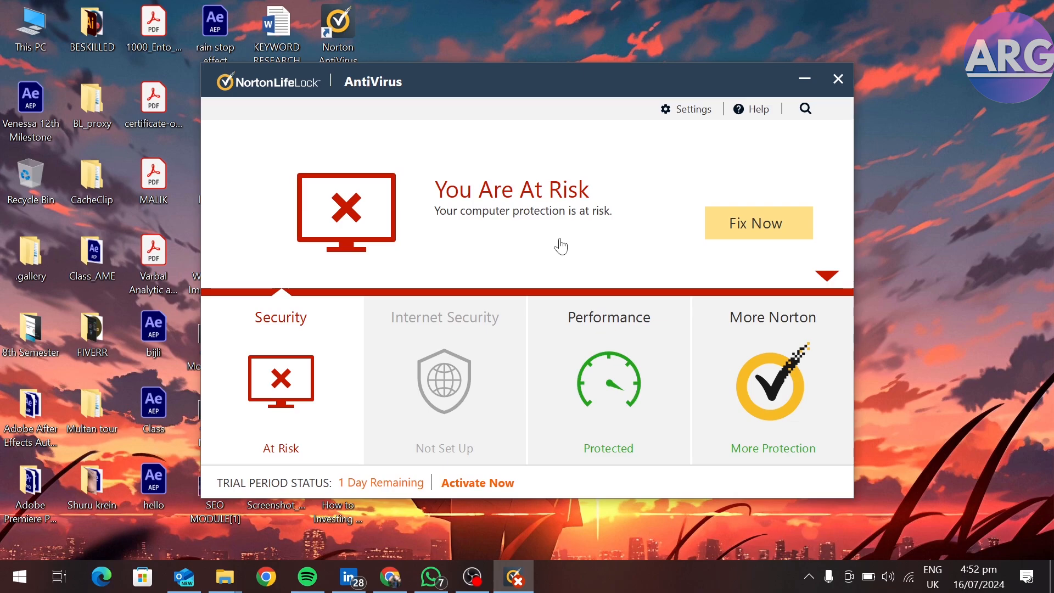
mouse_move(476, 254)
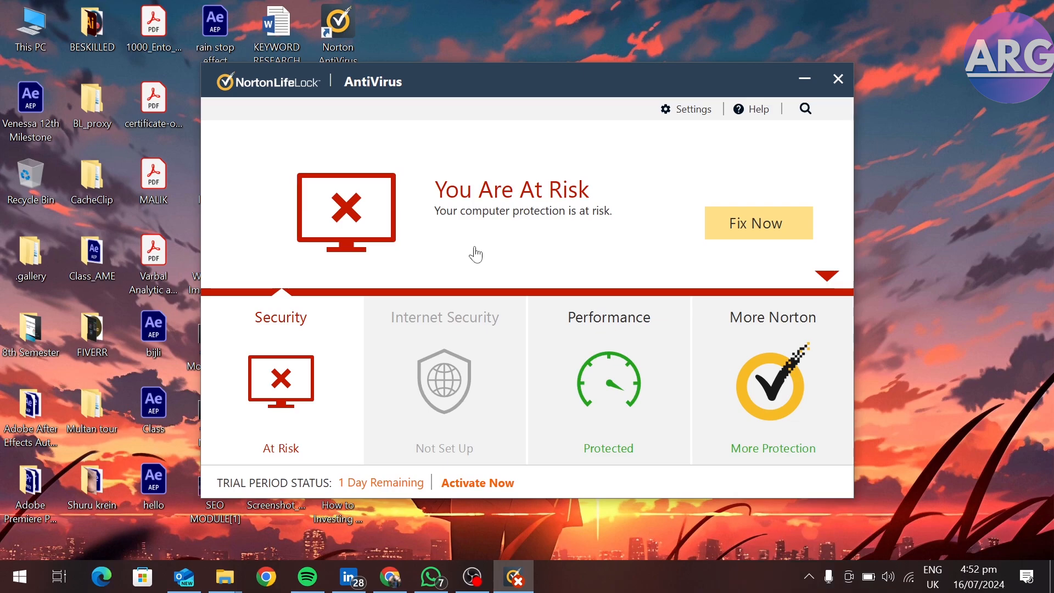
mouse_move(801, 582)
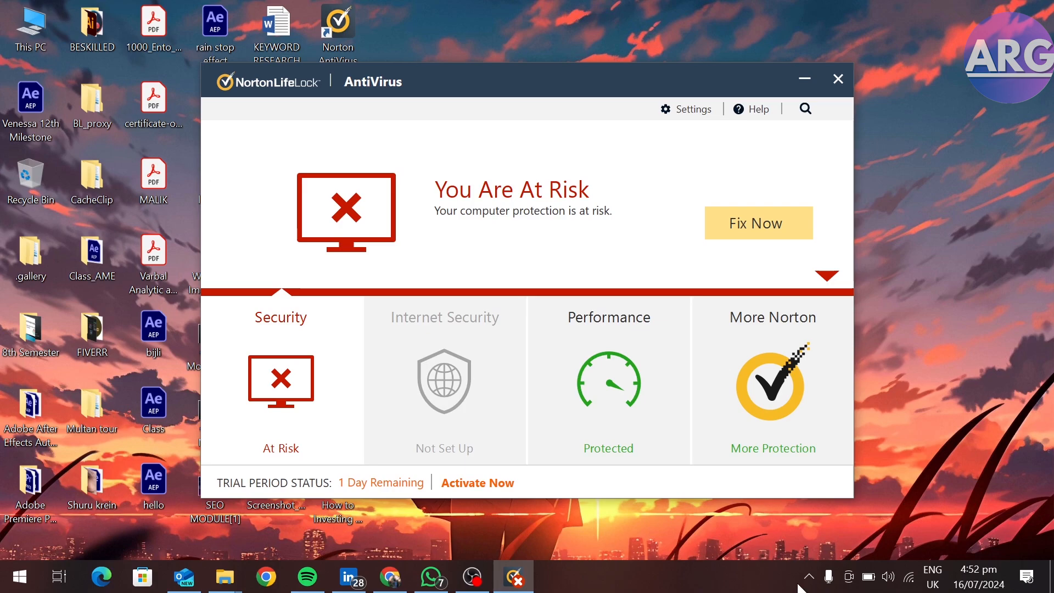
Expand the hidden notification-area icons so the Norton tray icon is visible.
left_click(809, 577)
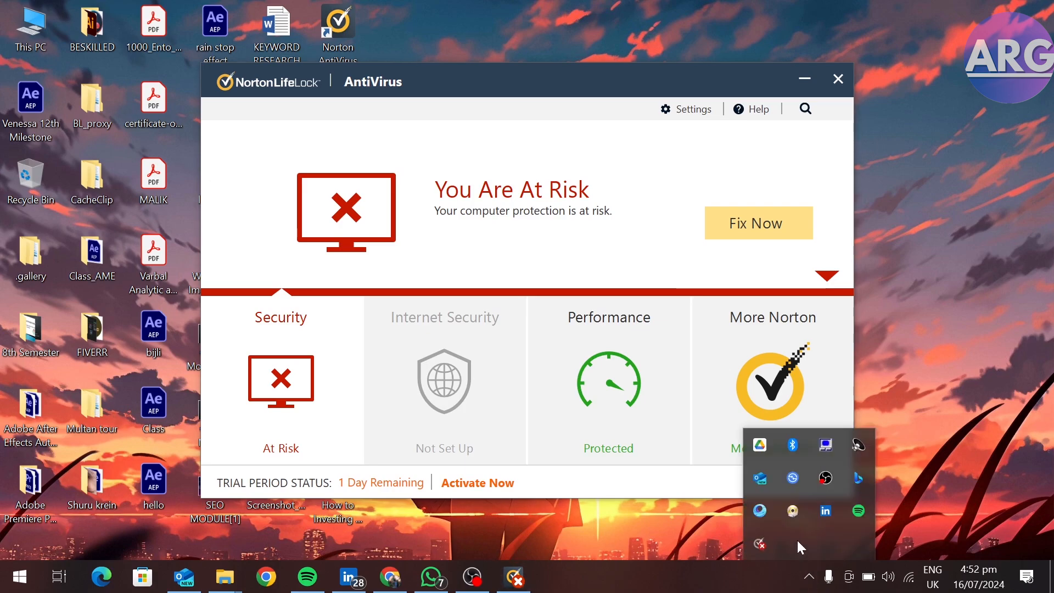
mouse_move(759, 545)
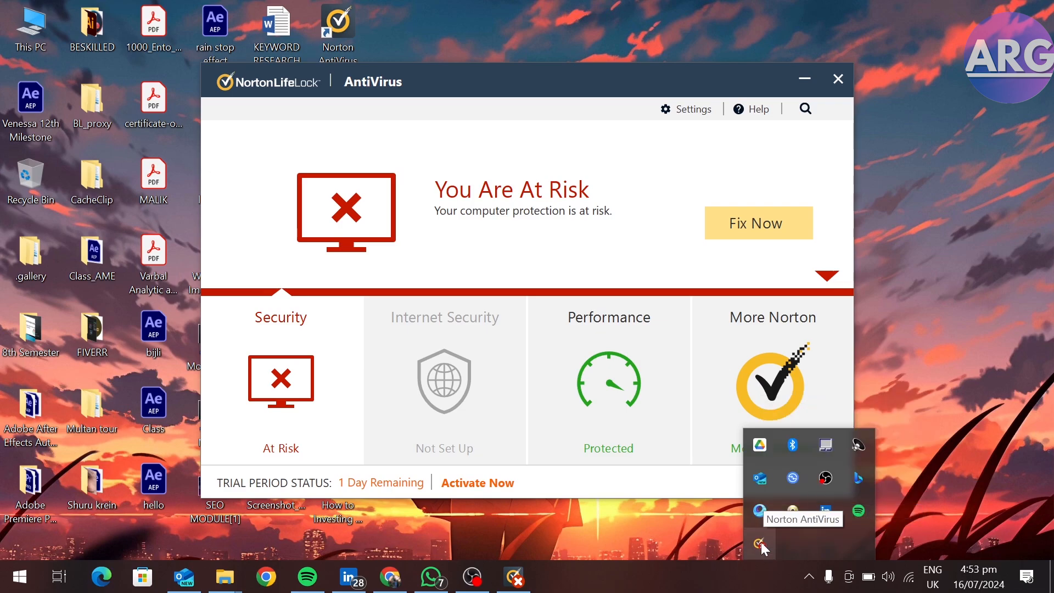
Enable Auto-Protect from the Norton tray icon's quick-action menu.
right_click(760, 545)
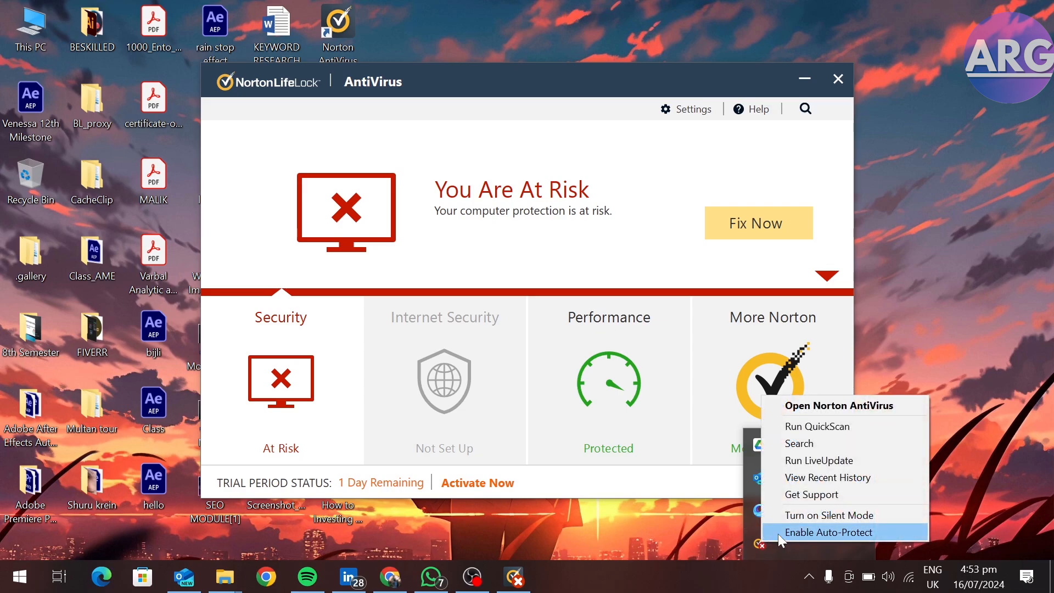
left_click(829, 532)
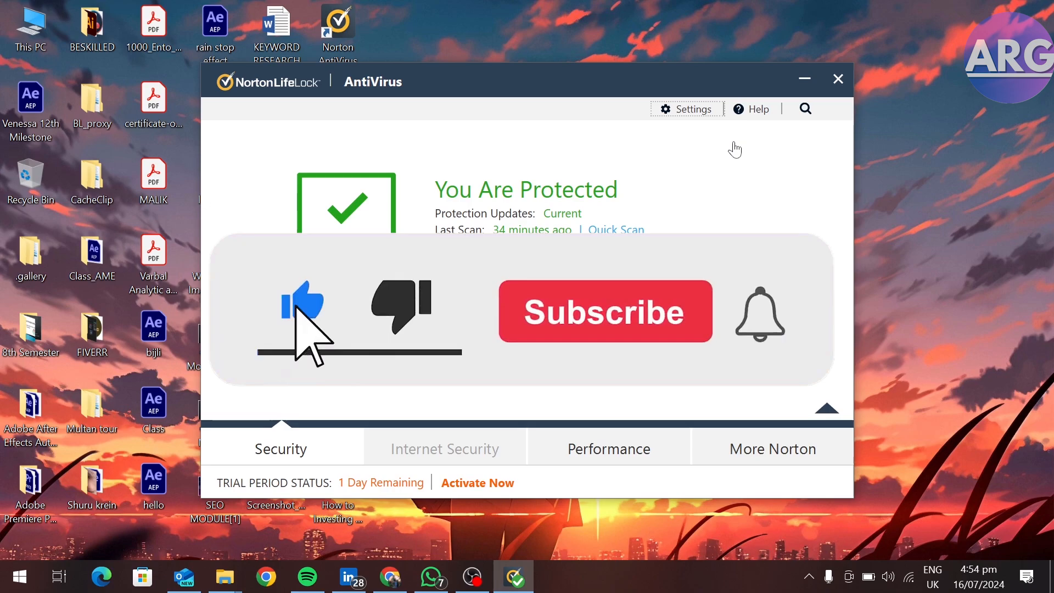
Let the Norton main window refresh to the You Are Protected status.
left_click(604, 311)
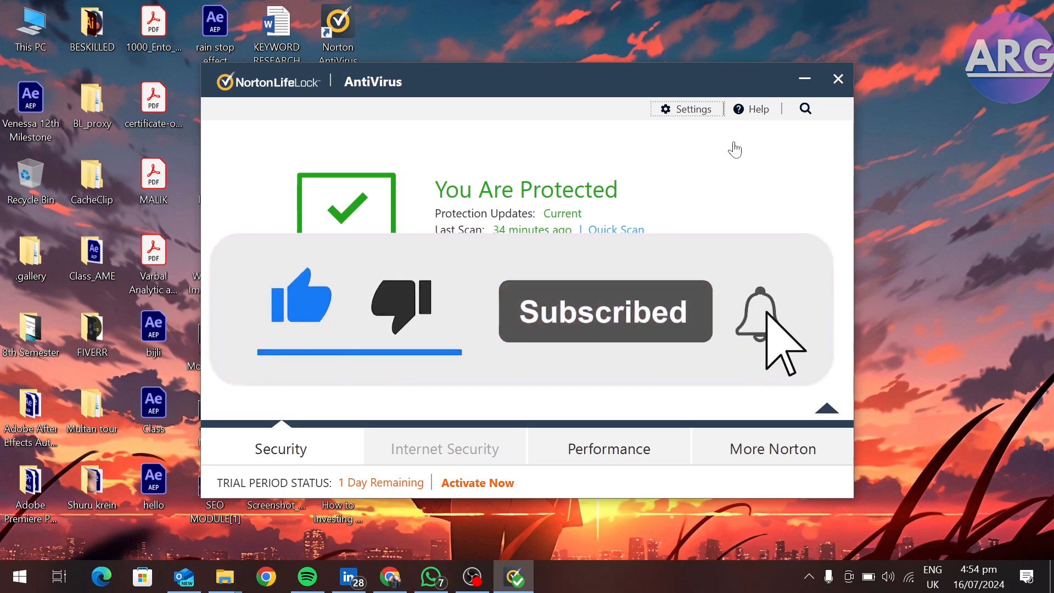